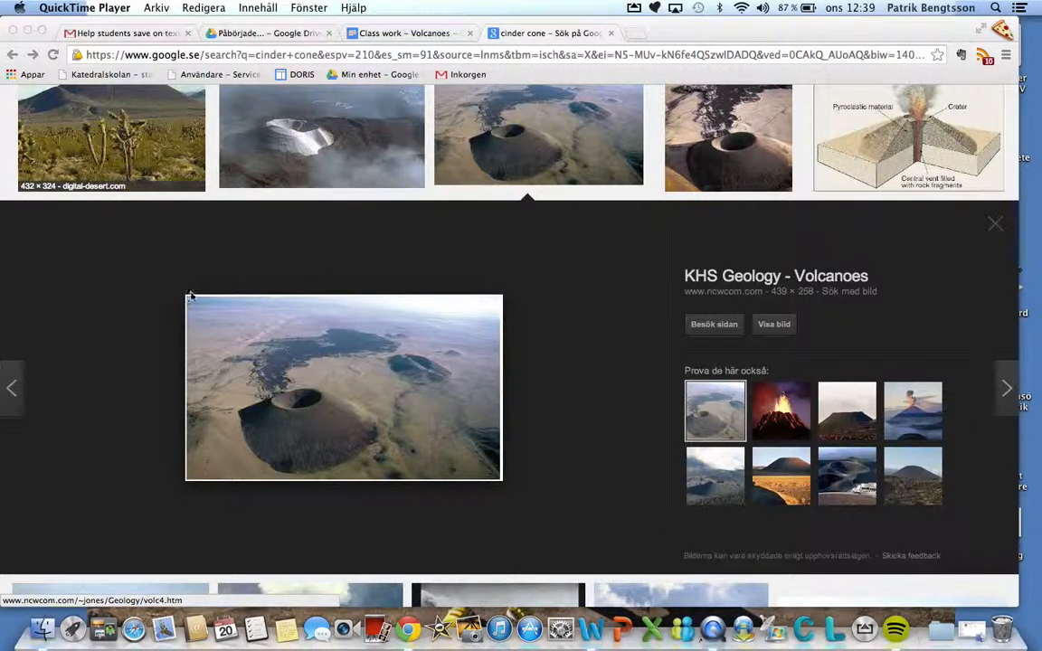
mouse_move(44, 627)
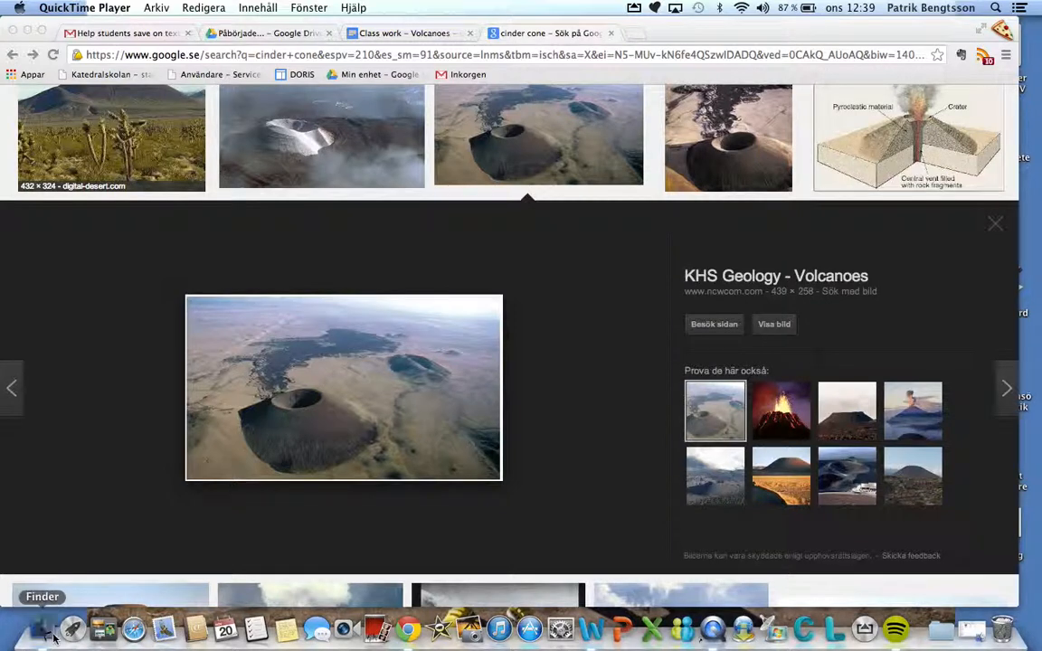
Launch the Skitch application from the Finder search results
left_click(44, 627)
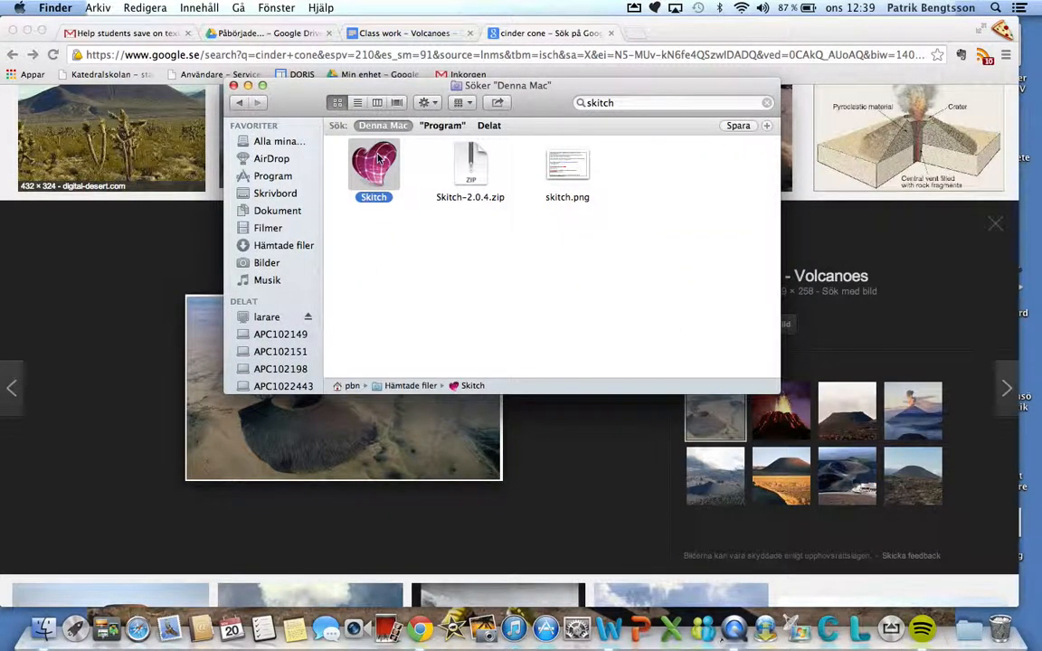
double_click(373, 163)
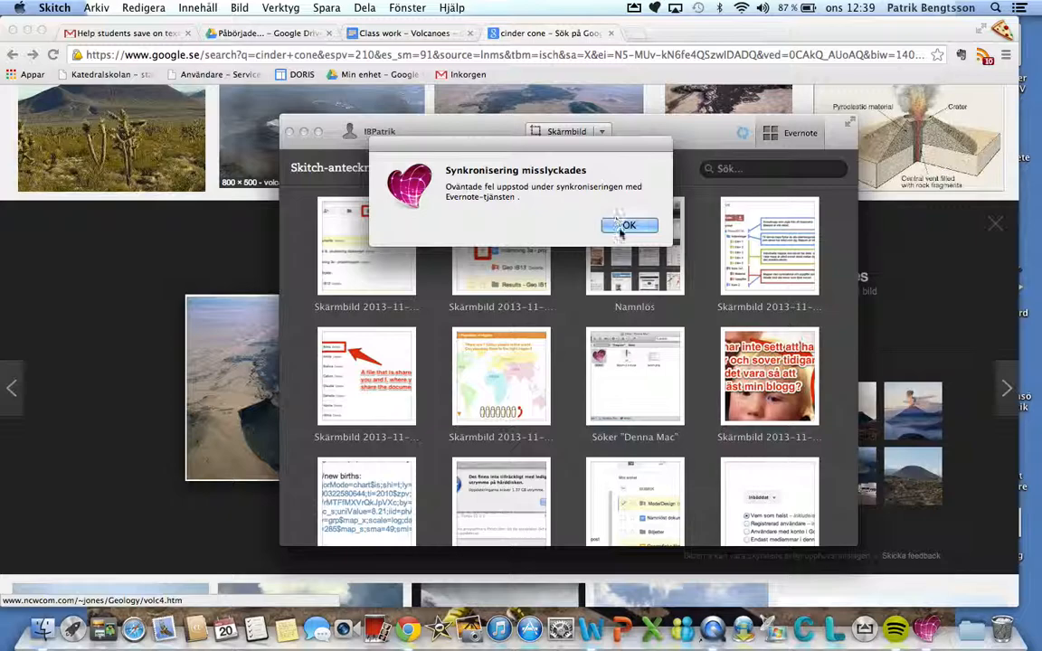
Dismiss the sync-failure message and snapshot a region around the volcano photo
left_click(630, 224)
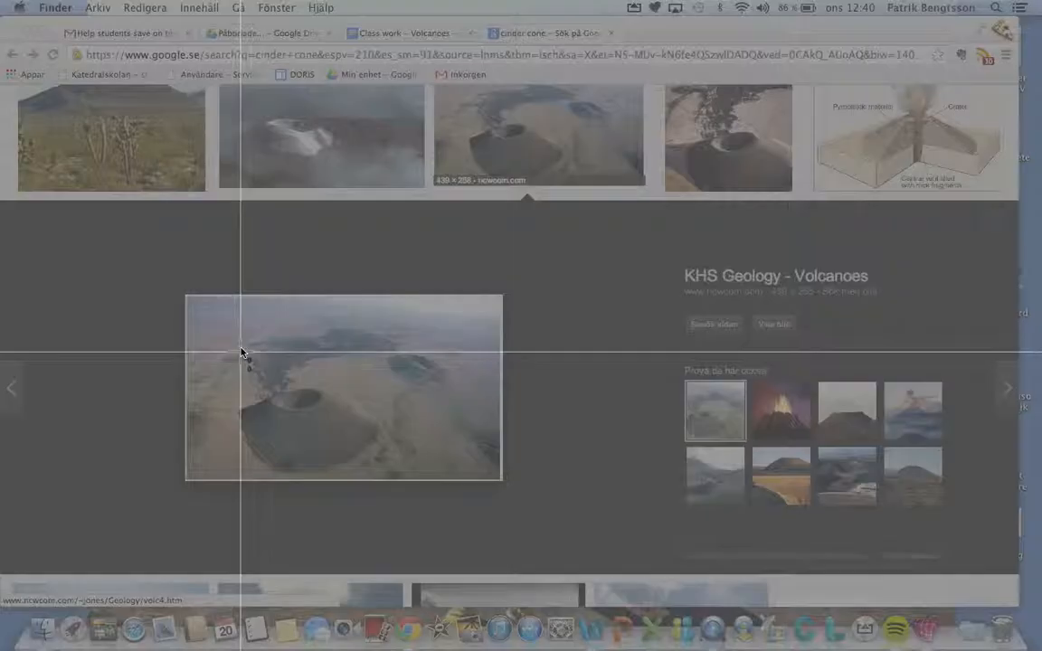
mouse_move(188, 300)
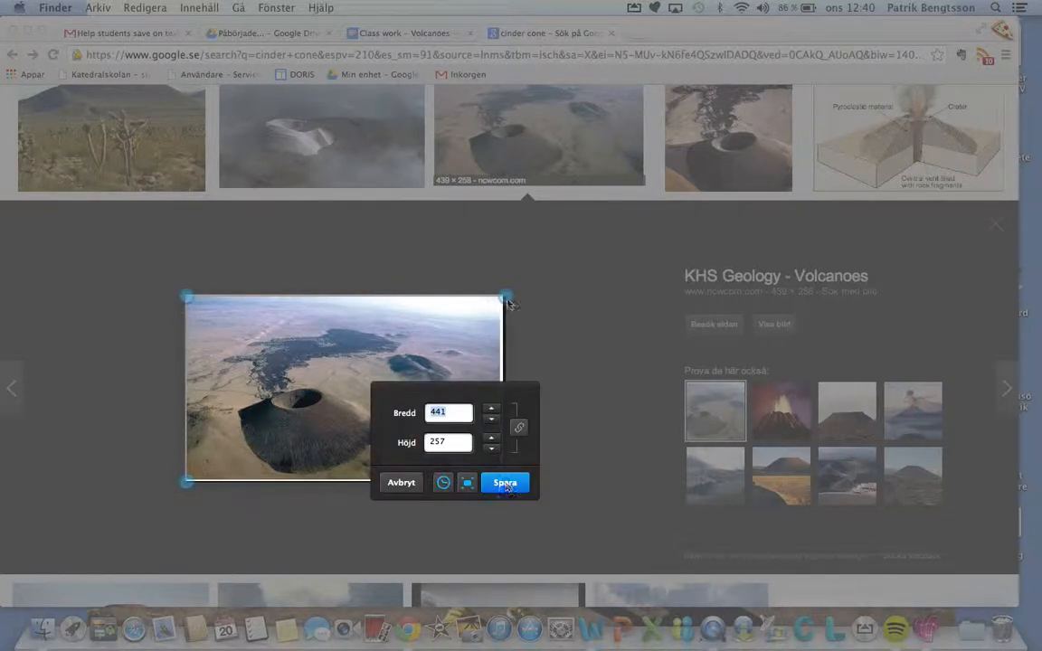
mouse_move(202, 311)
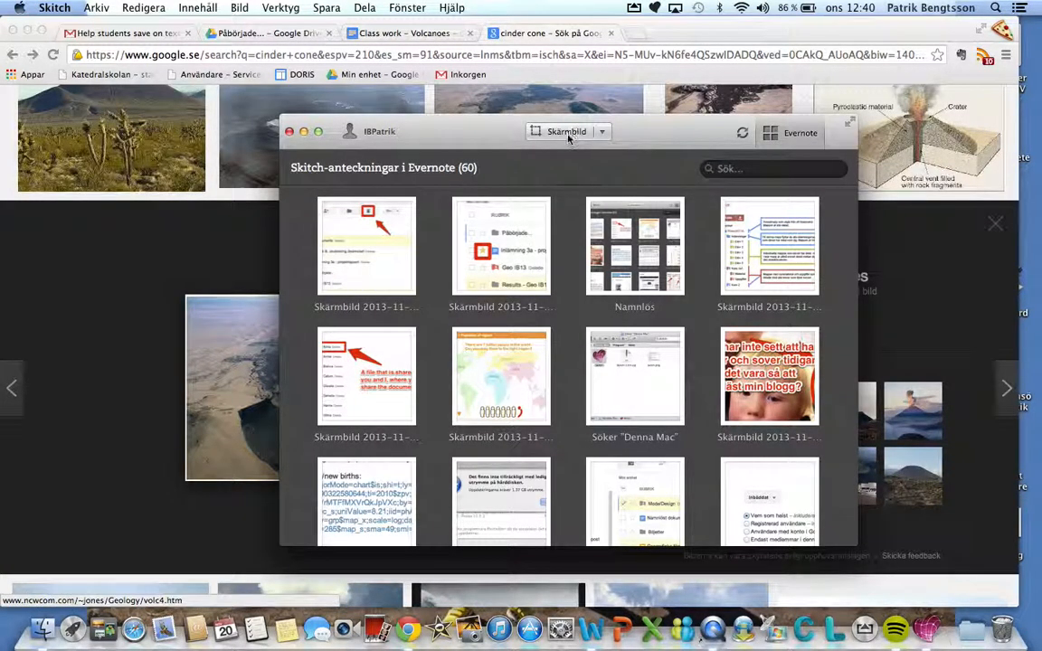
left_click(289, 130)
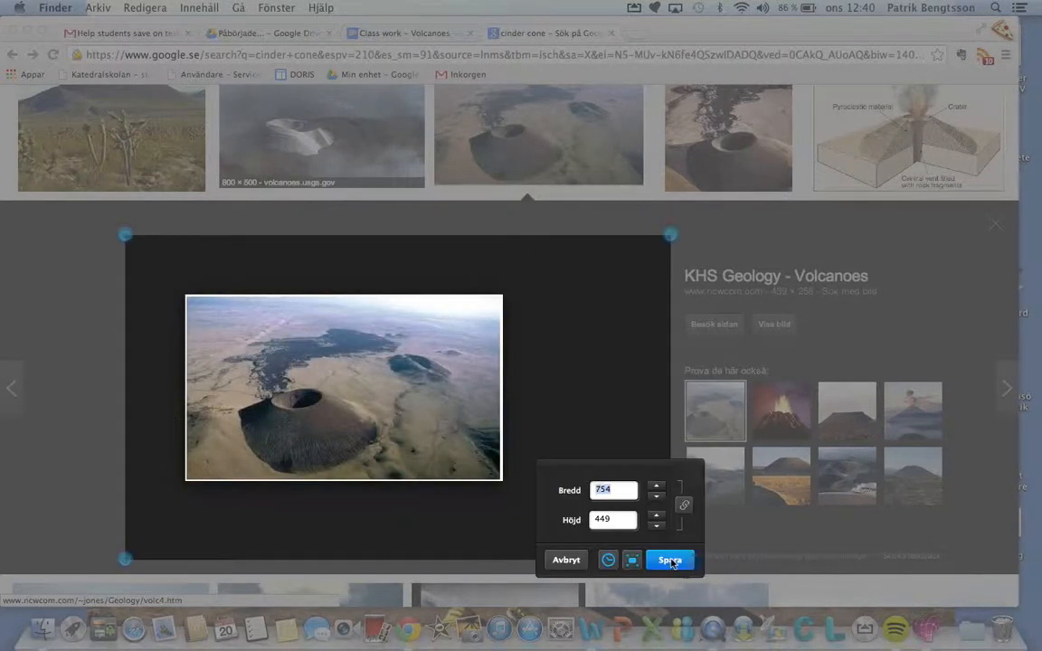
left_click(669, 561)
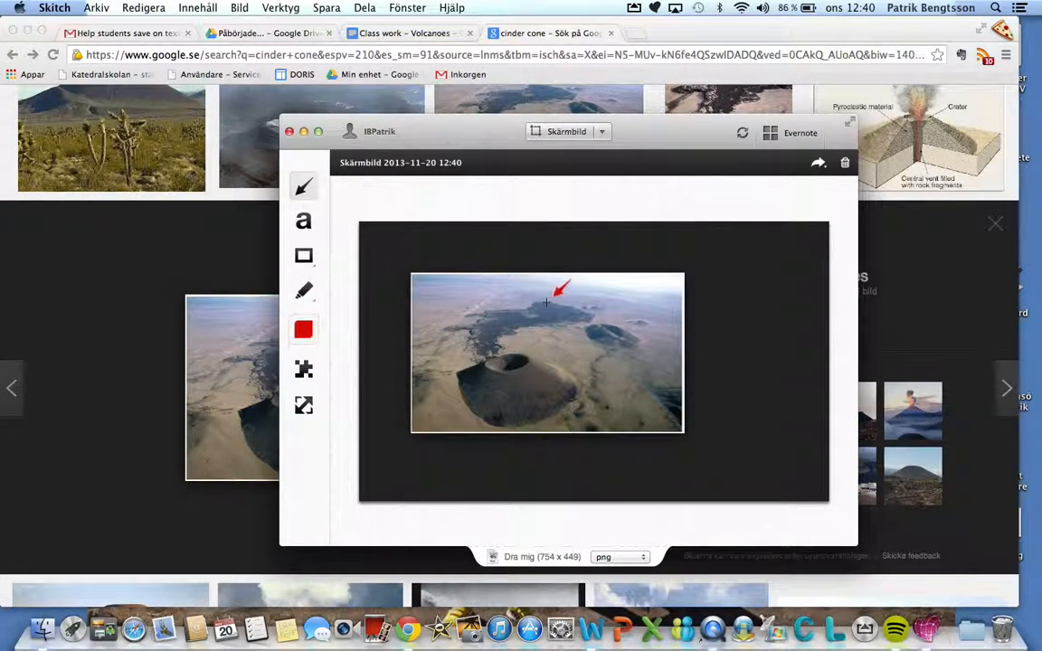
Draw a red arrow to the crater, label it 'Crater', and begin typing 'Pyroc'
left_click_drag(570, 286, 516, 358)
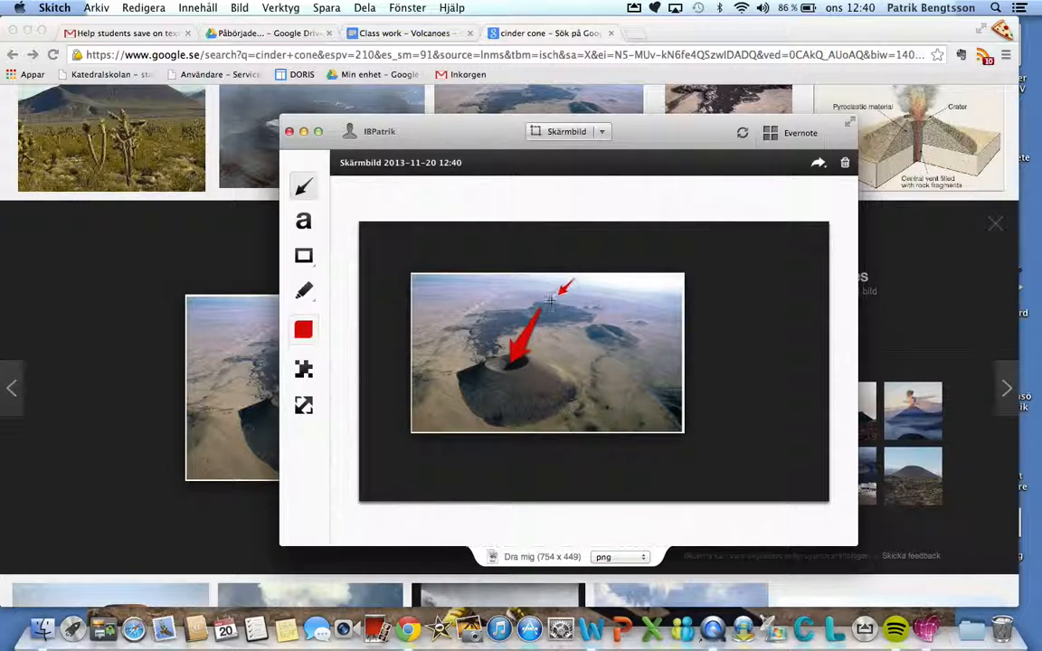
left_click(304, 221)
type("C")
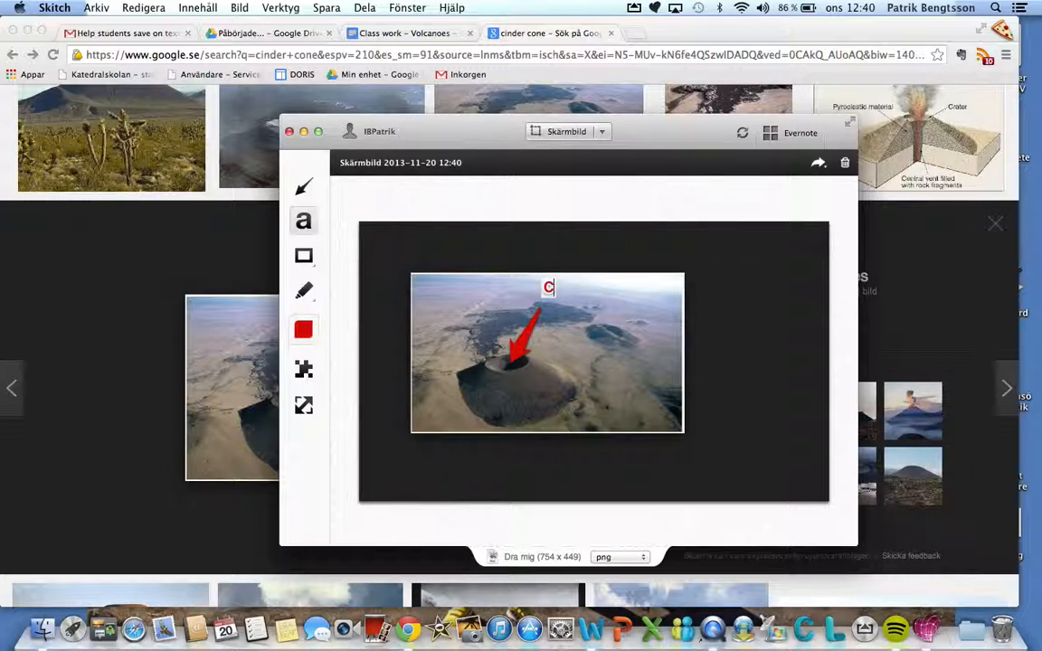
type("rater")
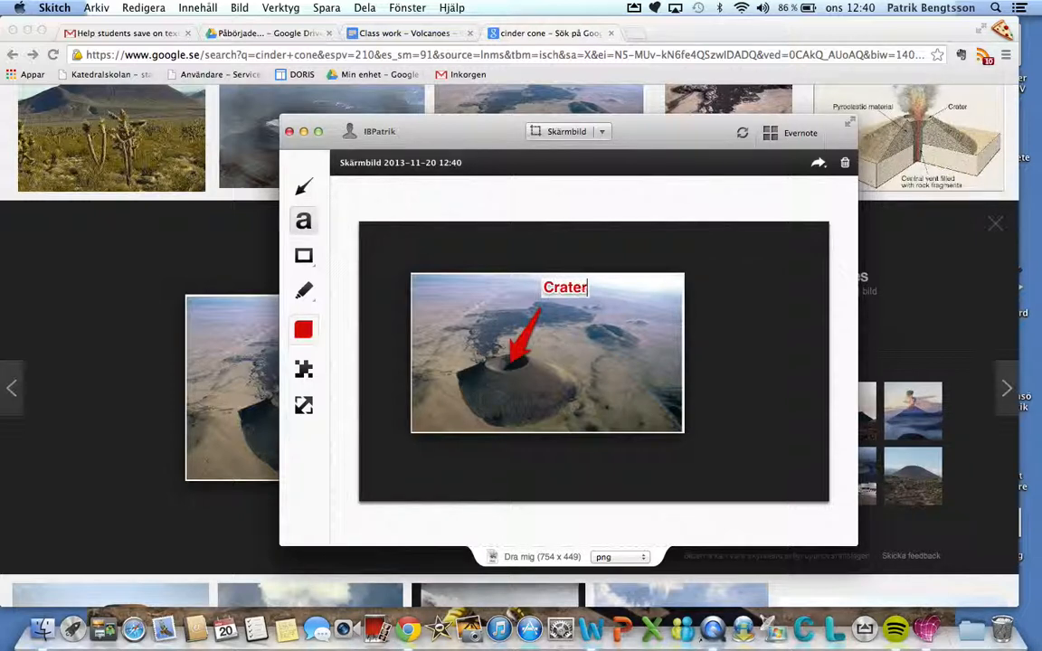
left_click(600, 365)
type("P")
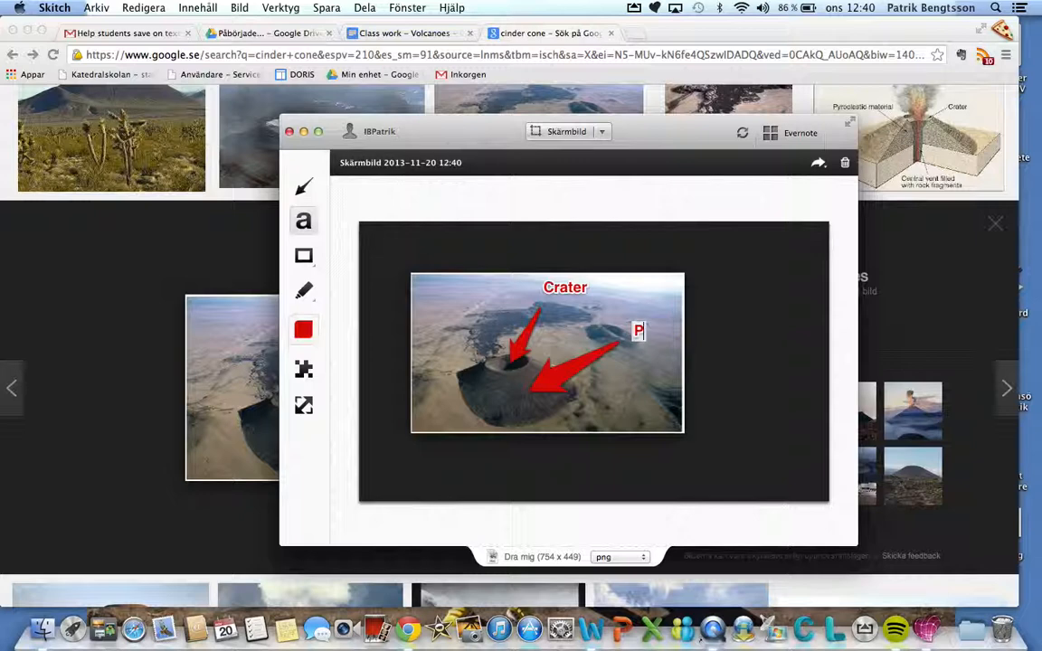
type("yroc")
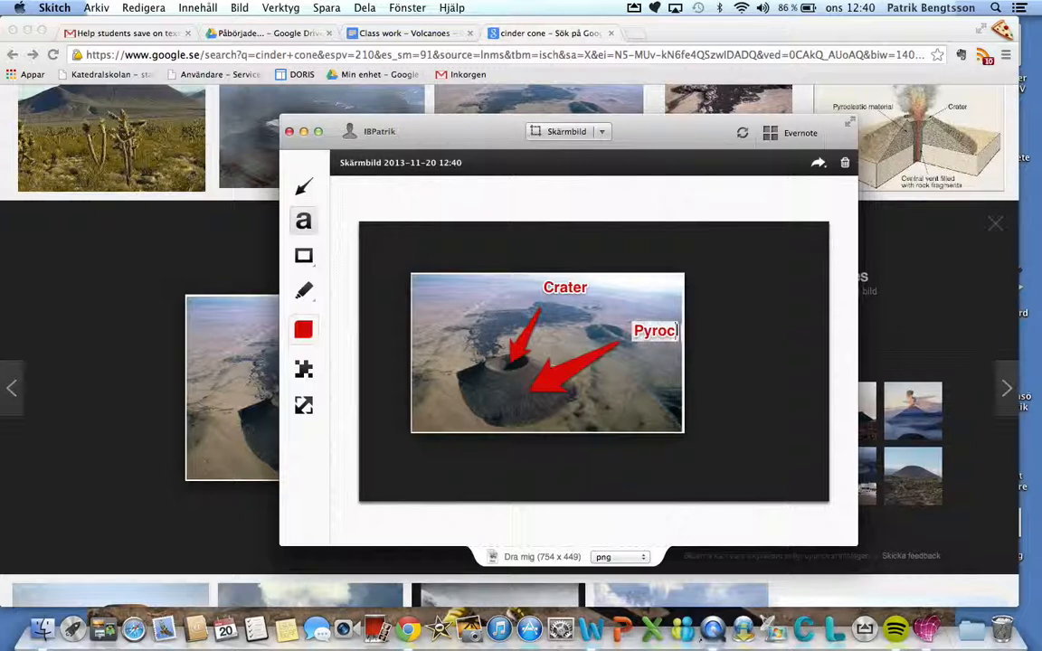